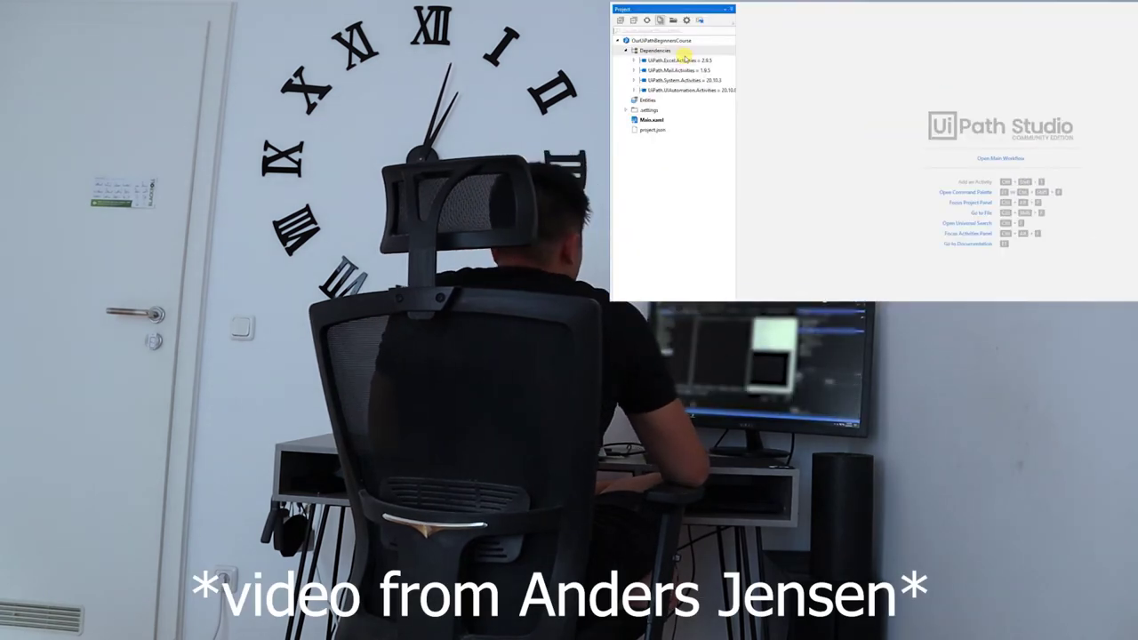
Leave the Studio project and start a new Orchestrator folder with its name filled in.
{"action": "double_click", "coordinate": [649, 117]}
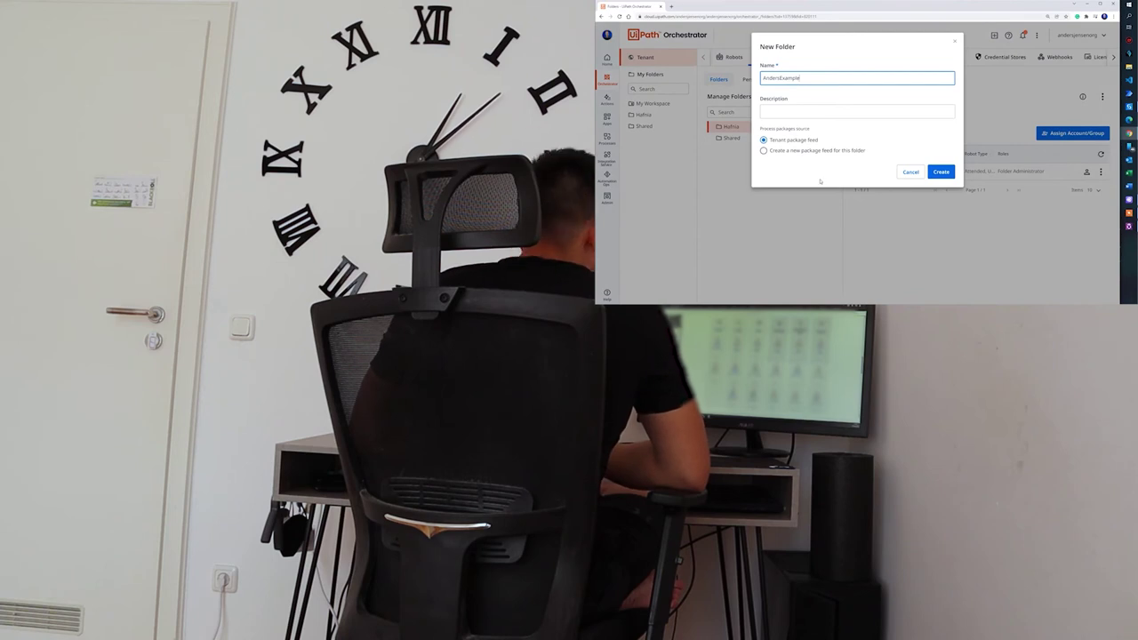
Create the folder and add the published package to it as a process.
{"action": "left_click", "coordinate": [940, 170]}
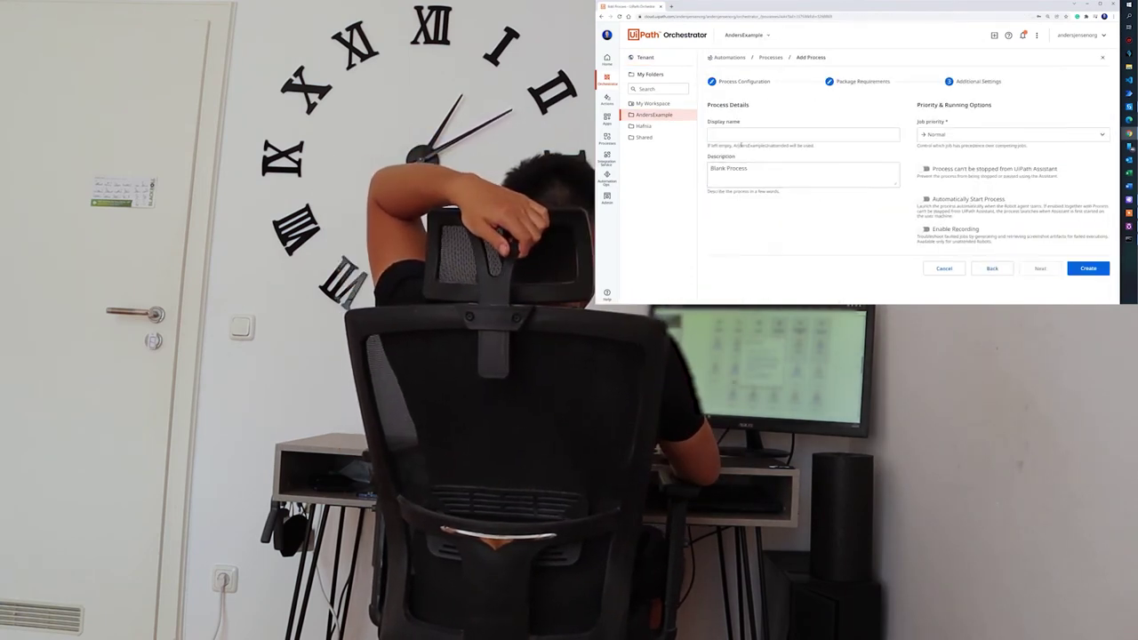
{"action": "left_click", "coordinate": [1089, 266]}
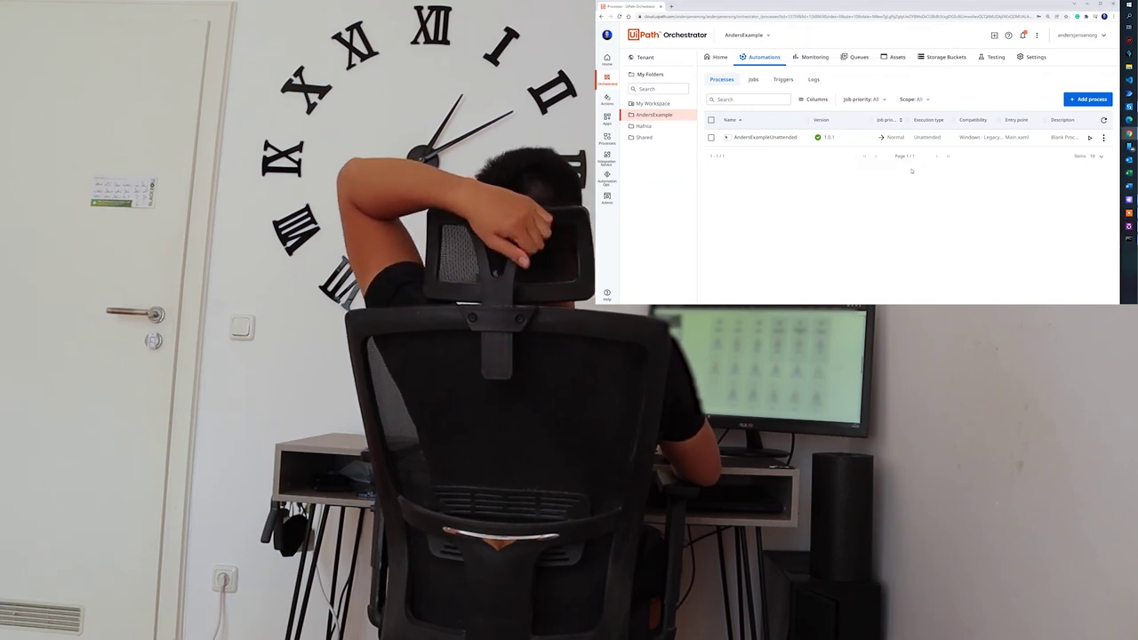